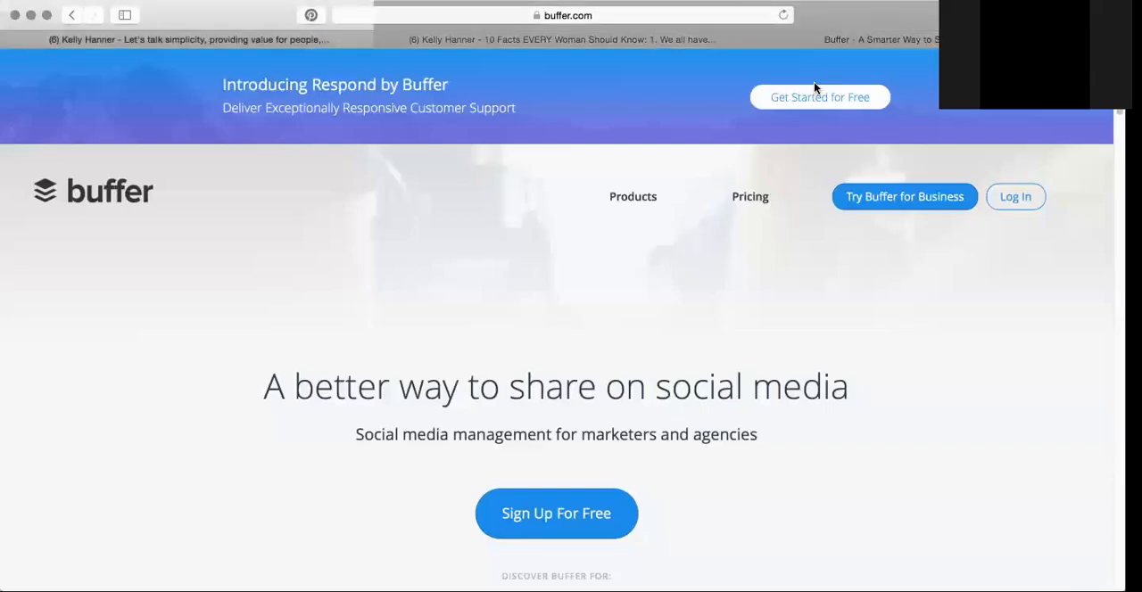
{"action": "mouse_move", "coordinate": [892, 37]}
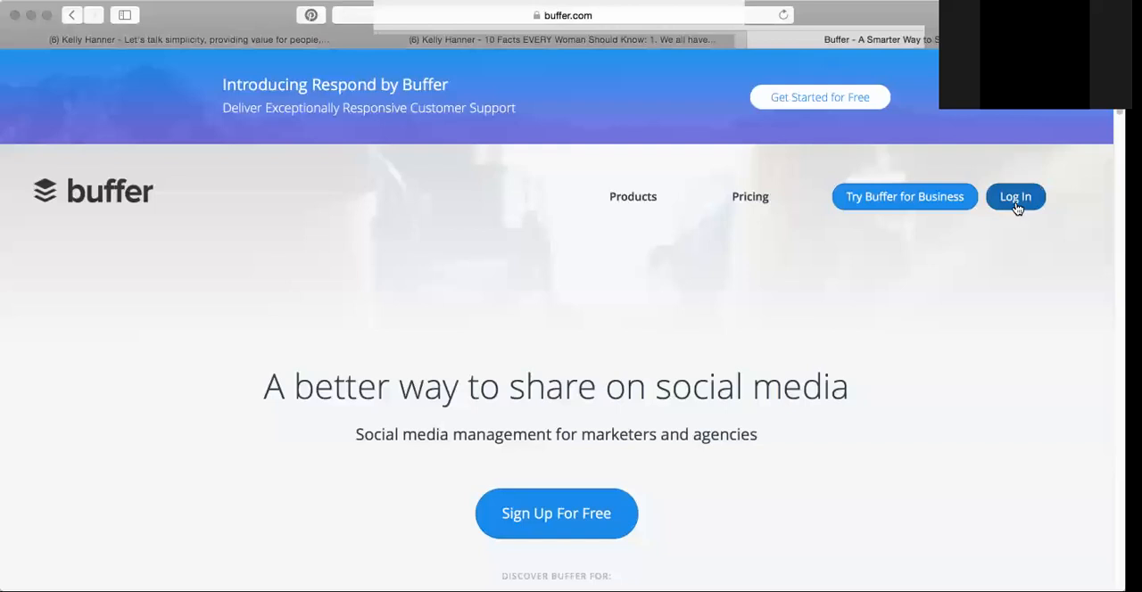
Bring up Buffer's sign-in dialog from the homepage Log In link.
{"action": "left_click", "coordinate": [1015, 197]}
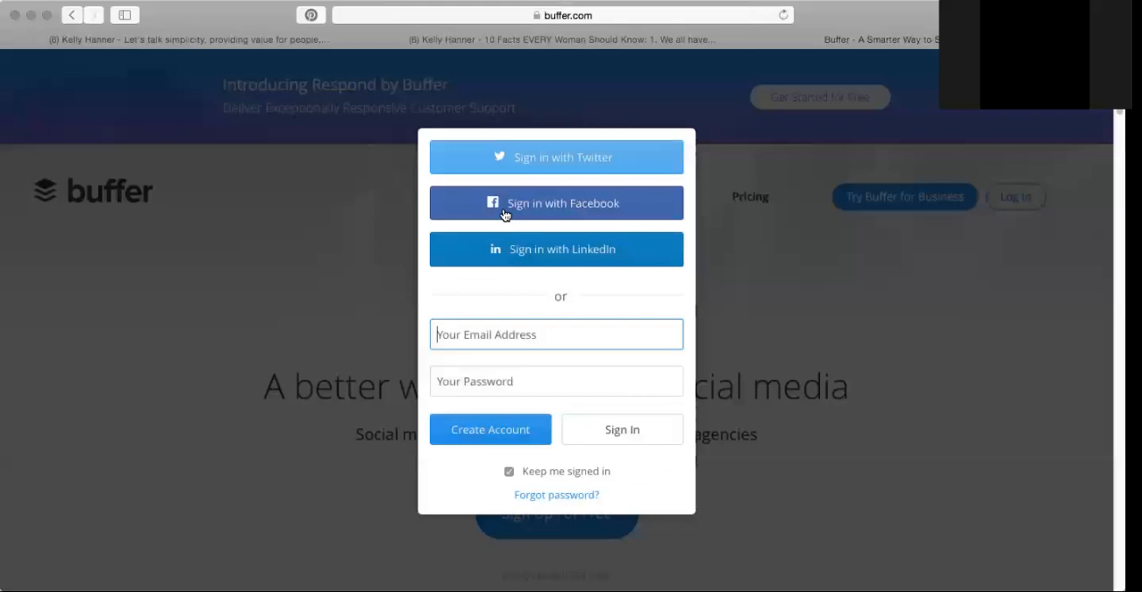
Sign in with the Facebook account and dismiss the Respond by Buffer announcement.
{"action": "left_click", "coordinate": [557, 201]}
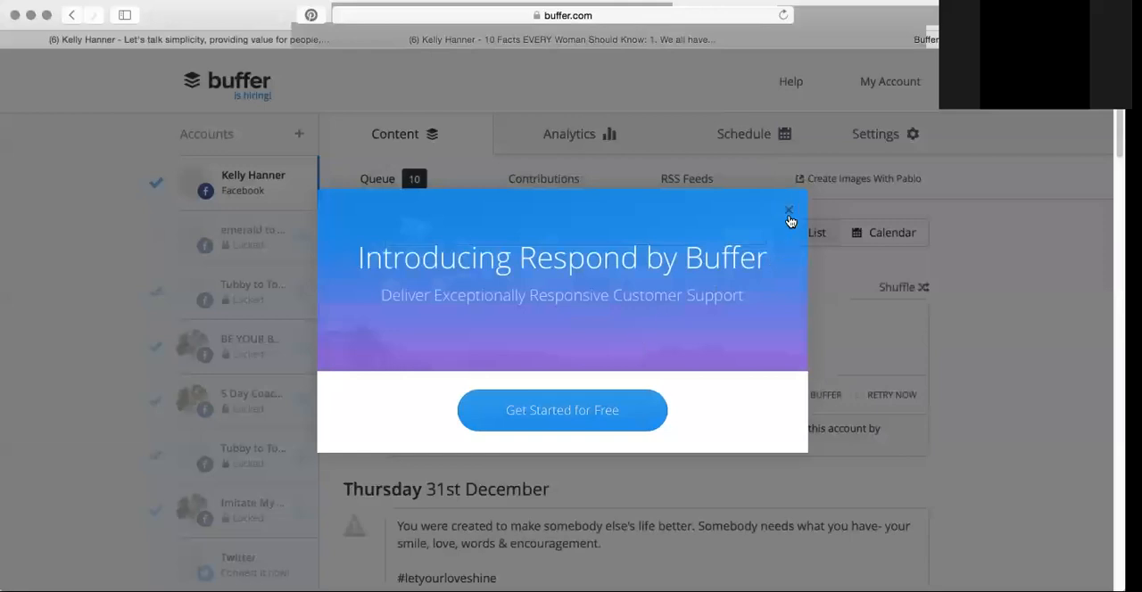
{"action": "left_click", "coordinate": [789, 211]}
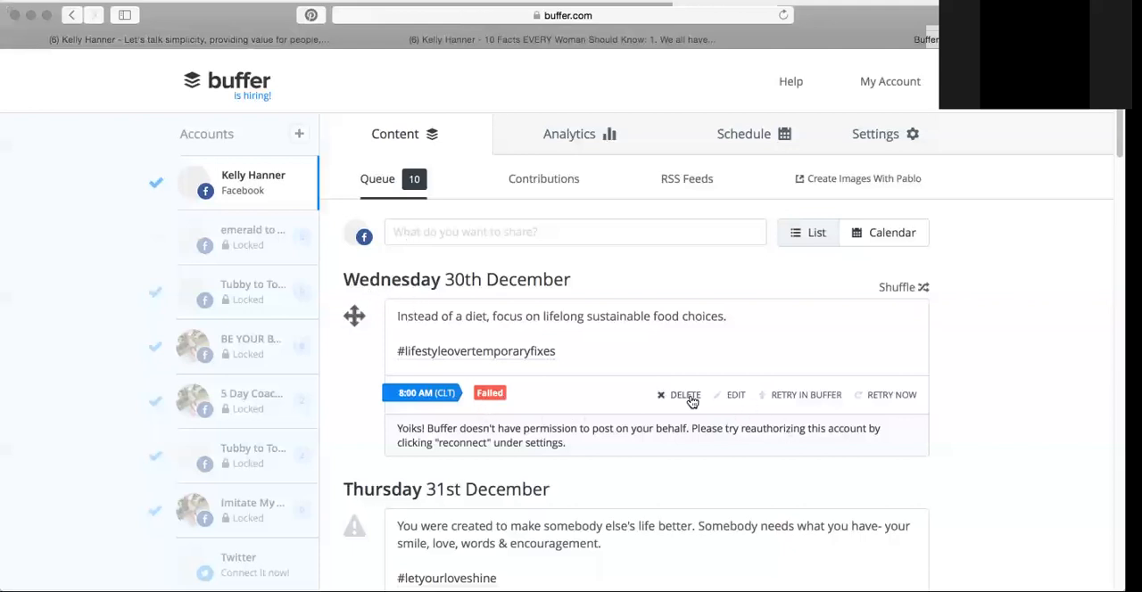
Delete the failed 30th and 31st December posts from the queue and confirm.
{"action": "left_click", "coordinate": [685, 394]}
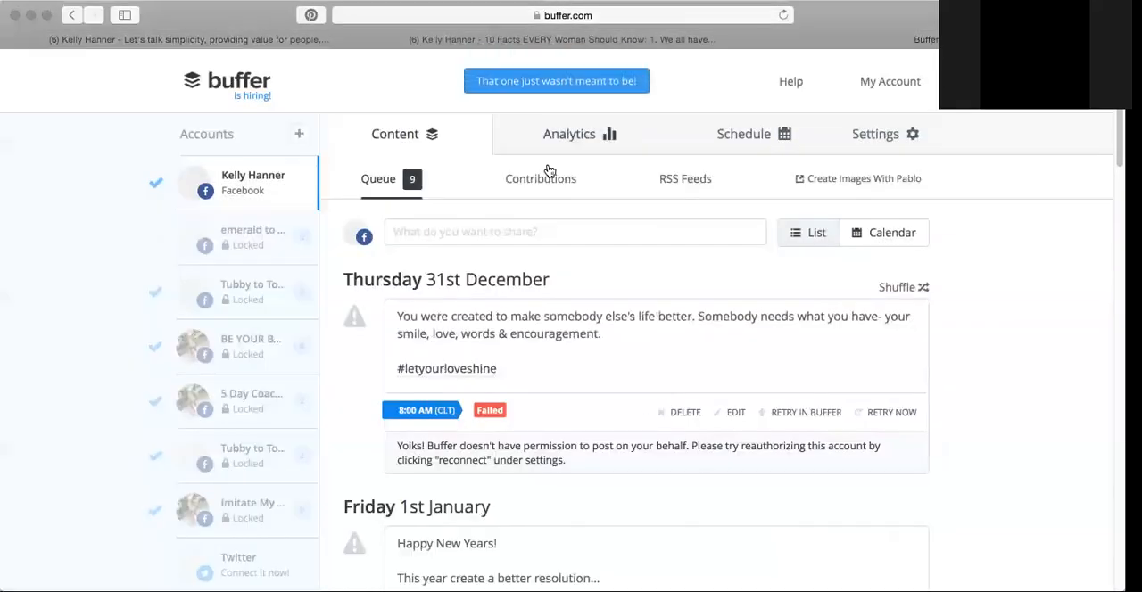
{"action": "left_click", "coordinate": [685, 413]}
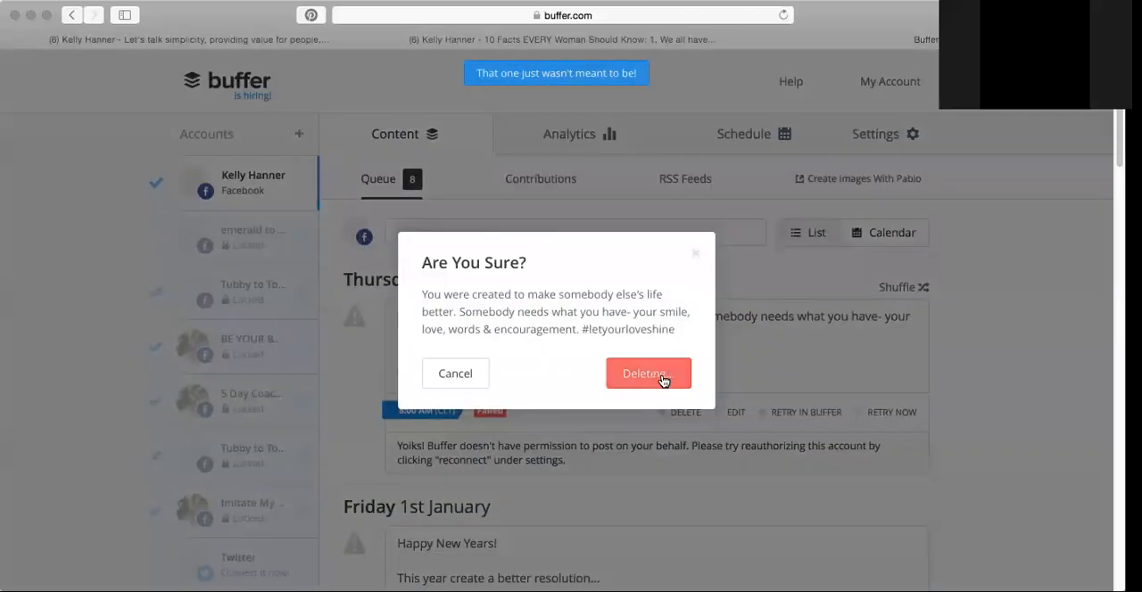
{"action": "left_click", "coordinate": [648, 373]}
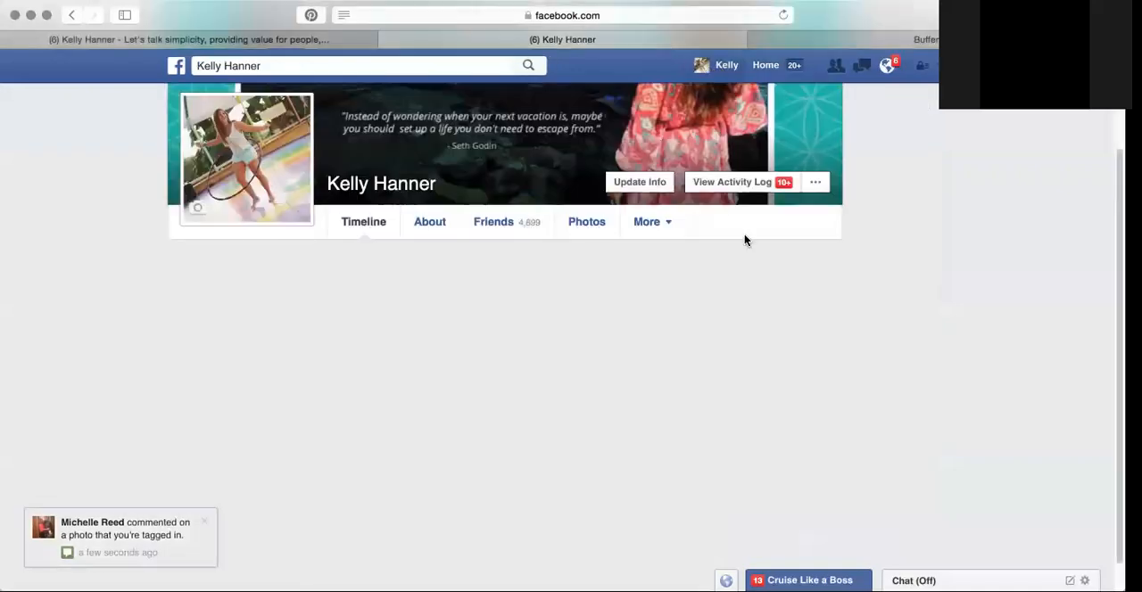
Move down the Facebook profile timeline to the recent materialistic gifts post.
{"action": "scroll", "scroll_direction": "down", "scroll_amount": 3}
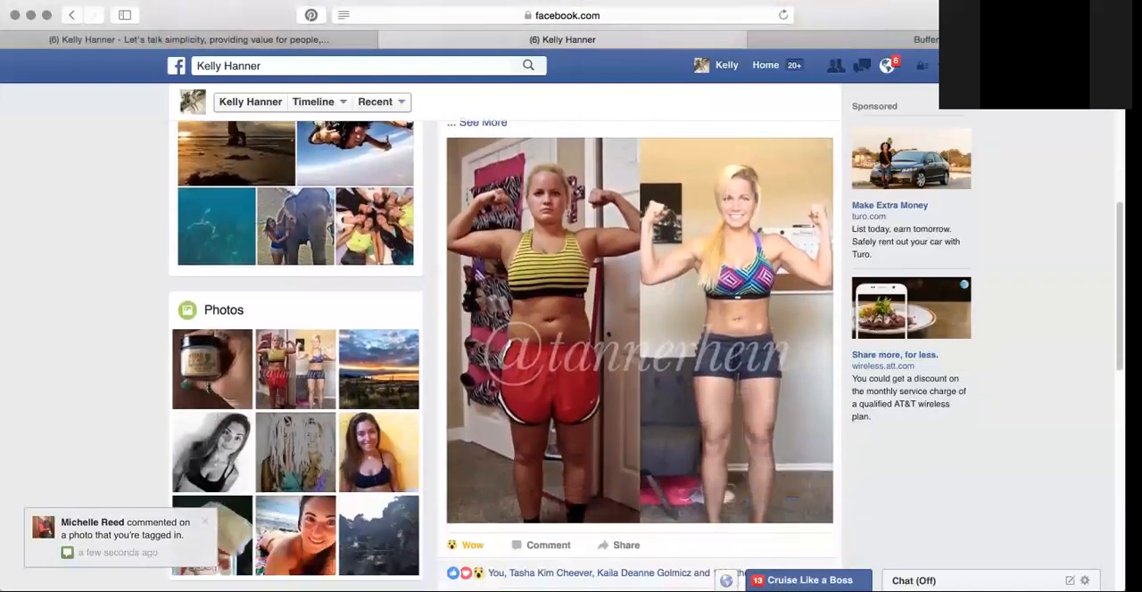
{"action": "scroll", "scroll_direction": "down", "scroll_amount": 3}
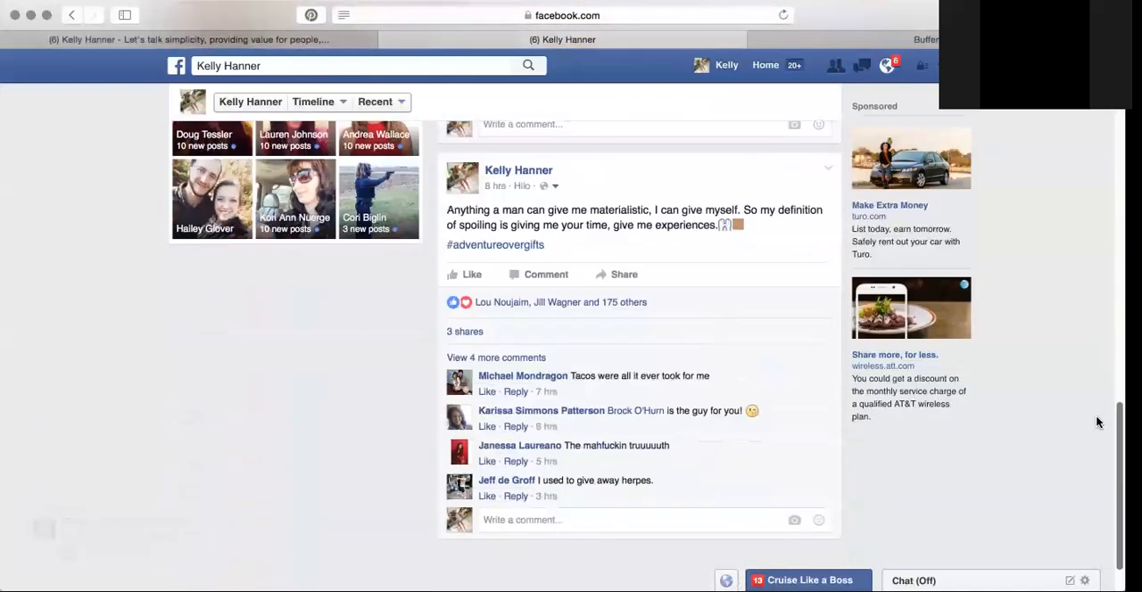
{"action": "scroll", "scroll_direction": "down", "scroll_amount": 3}
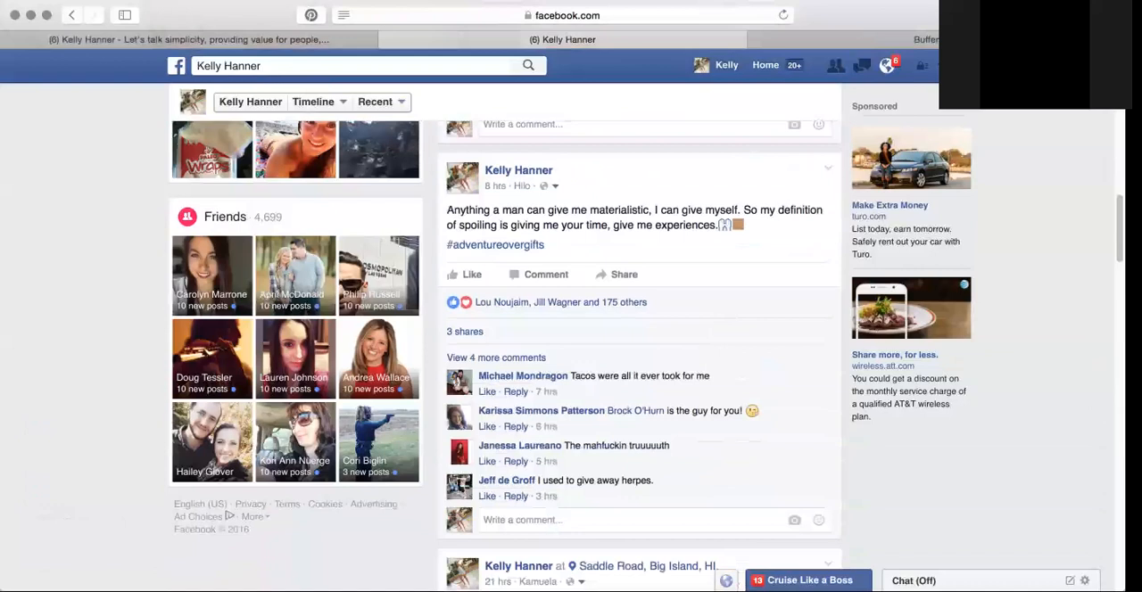
{"action": "mouse_move", "coordinate": [431, 222]}
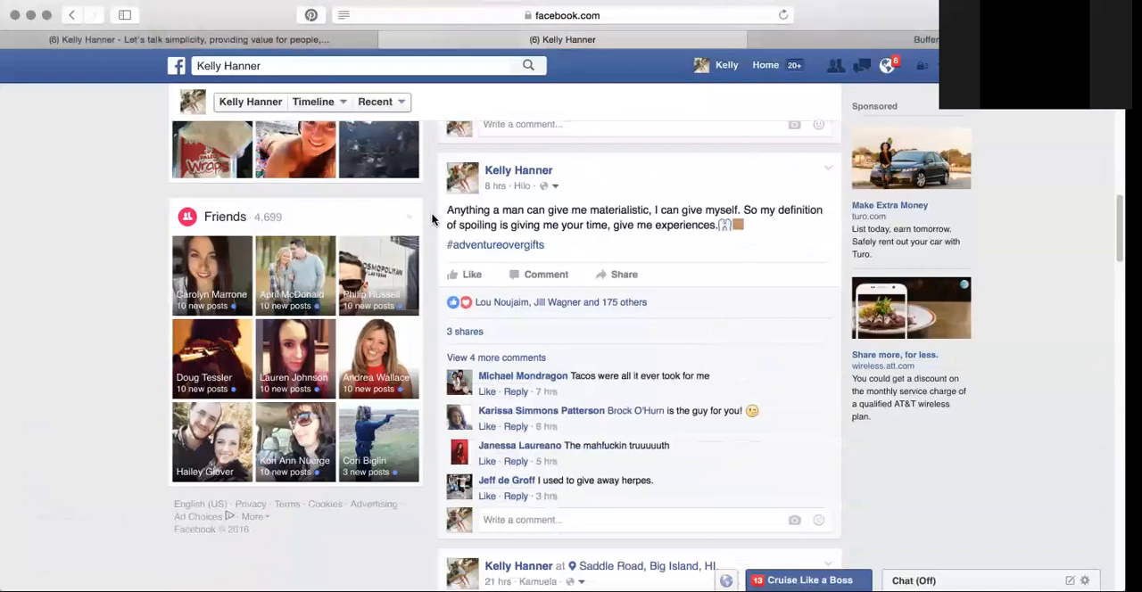
Select the text of the materialistic gifts post to review it.
{"action": "double_click", "coordinate": [457, 211]}
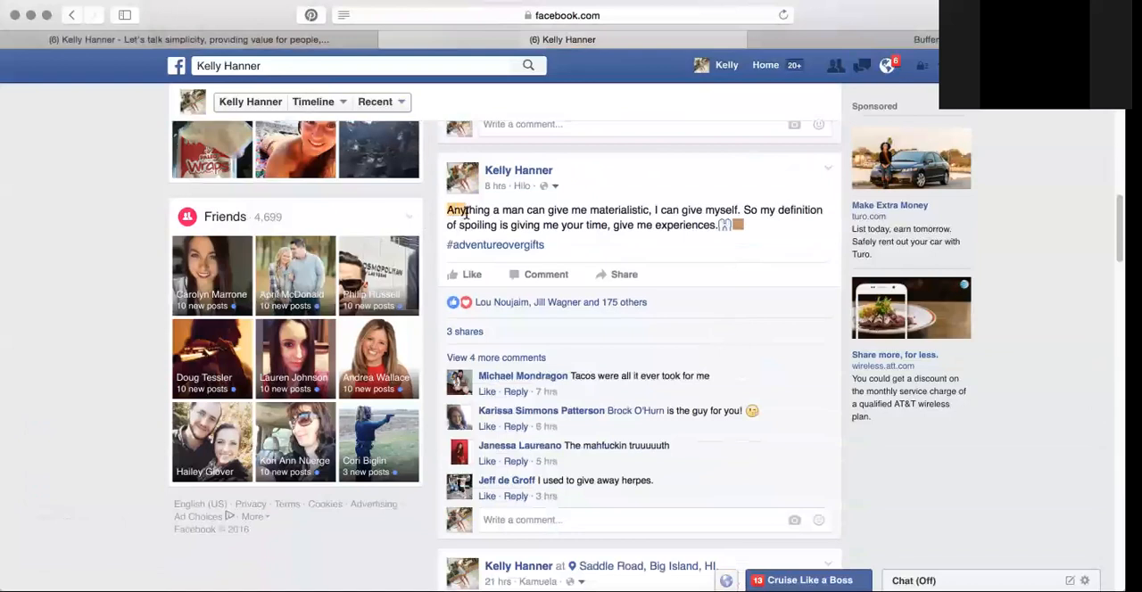
{"action": "left_click_drag", "start_coordinate": [446, 210], "coordinate": [717, 225]}
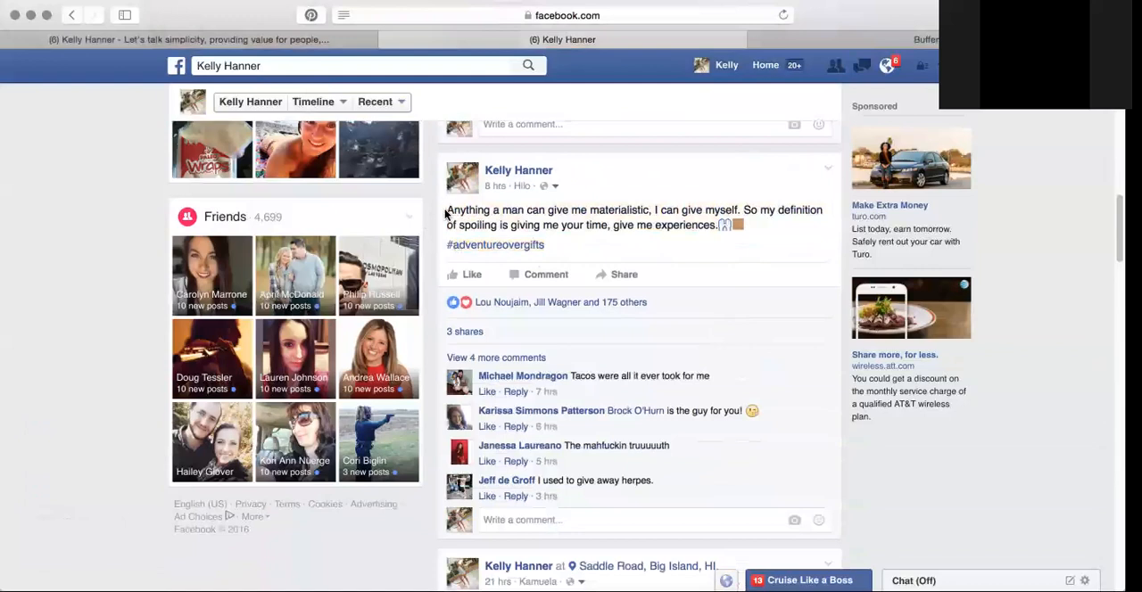
{"action": "left_click_drag", "start_coordinate": [446, 211], "coordinate": [653, 210]}
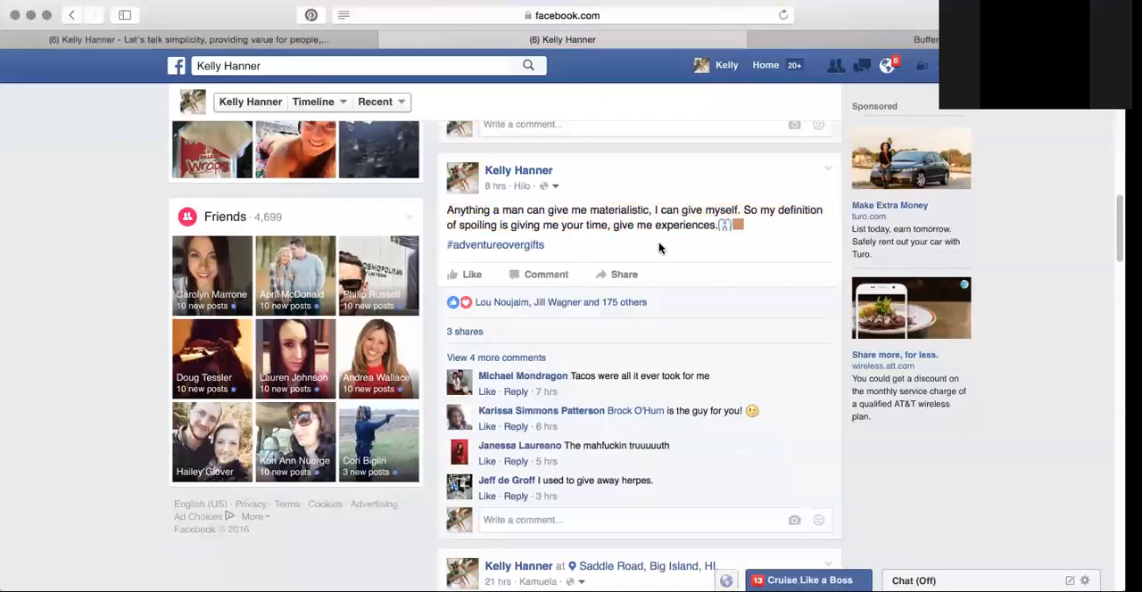
{"action": "mouse_move", "coordinate": [523, 250]}
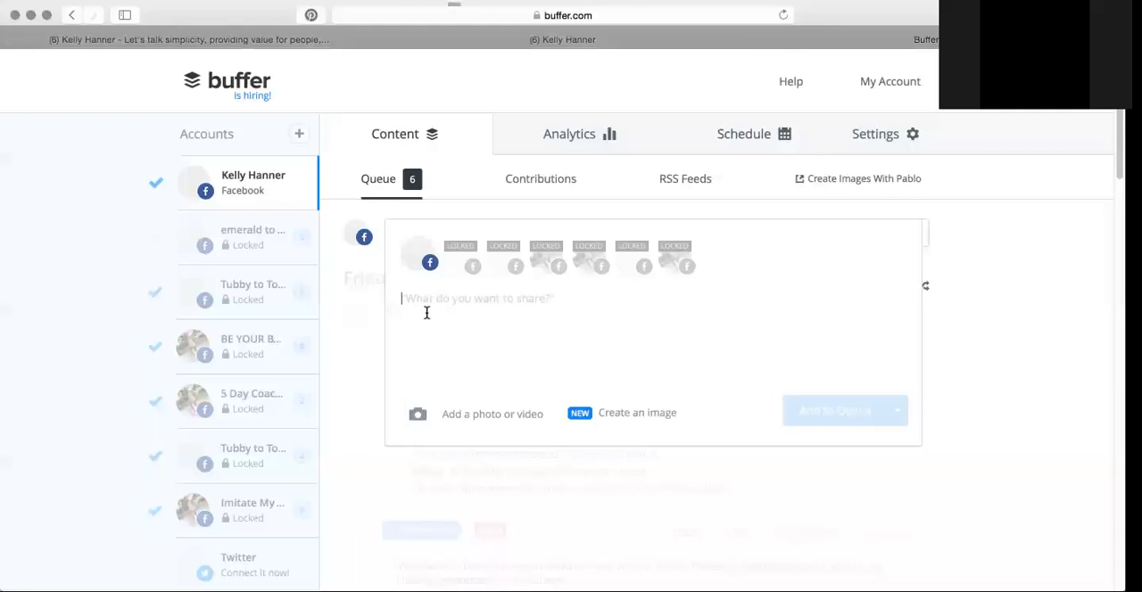
Start the post in the composer and remove the accidentally capitalised 'WE SHOULD BE' draft.
{"action": "type", "text": "WE S"}
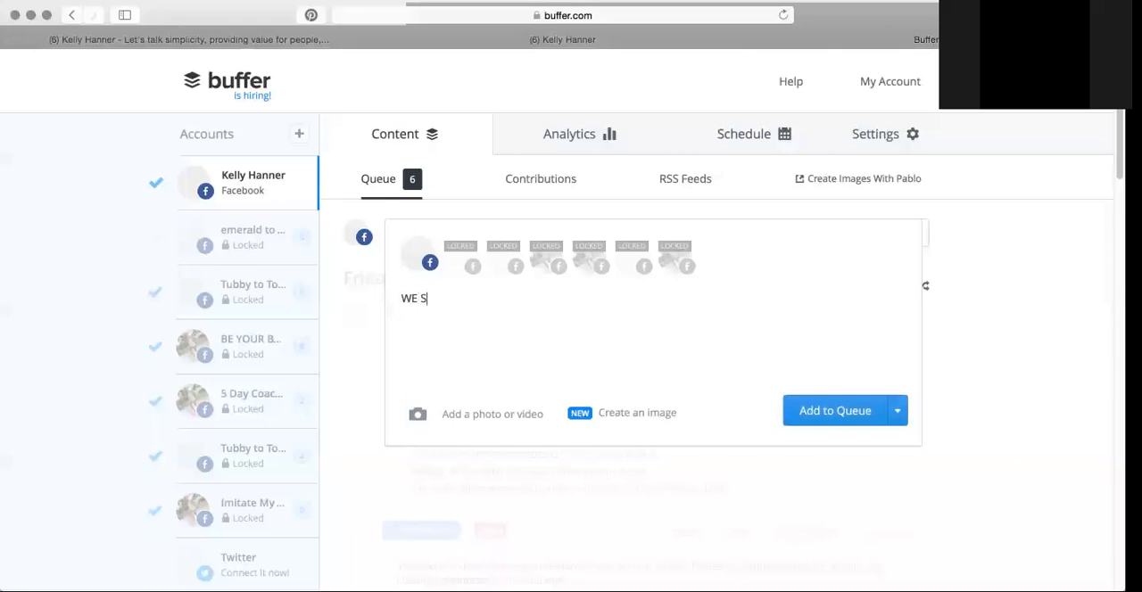
{"action": "type", "text": "HOULD BE [A"}
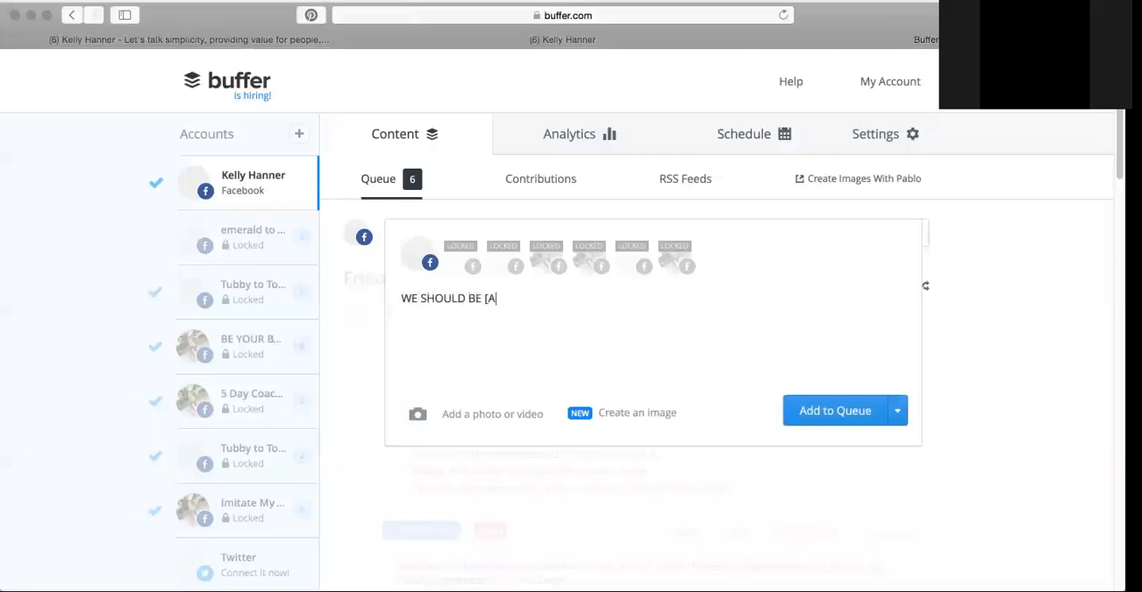
{"action": "key", "text": "Backspace"}
{"action": "type", "text": "We should be paying the"}
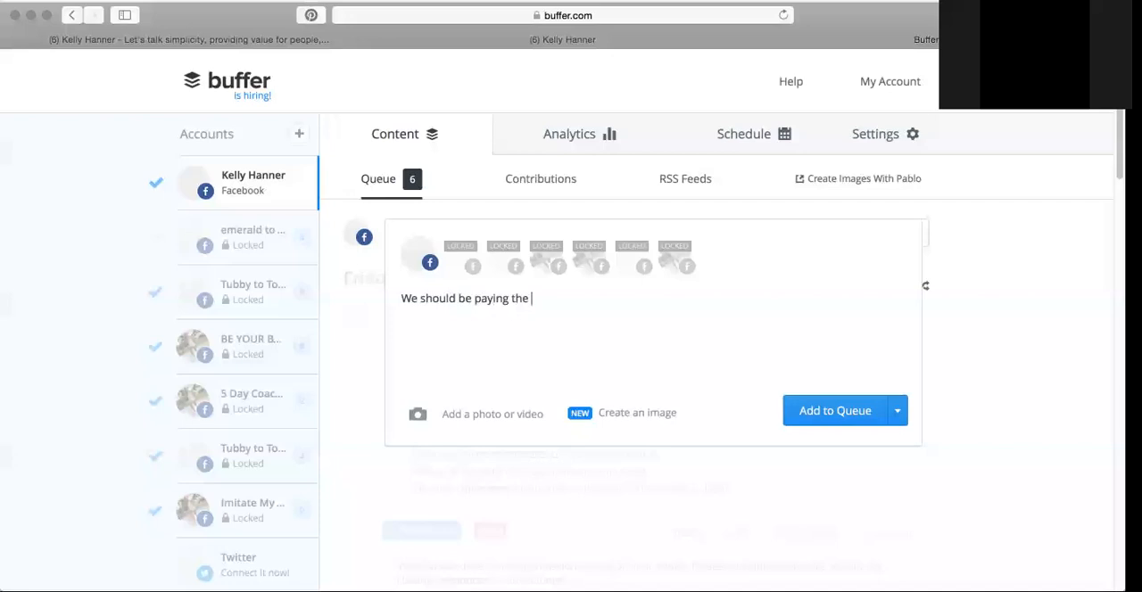
Write 'We should be paying the farmer instead of the pharmacy,' followed by #dropsmic.
{"action": "type", "text": "farmer"}
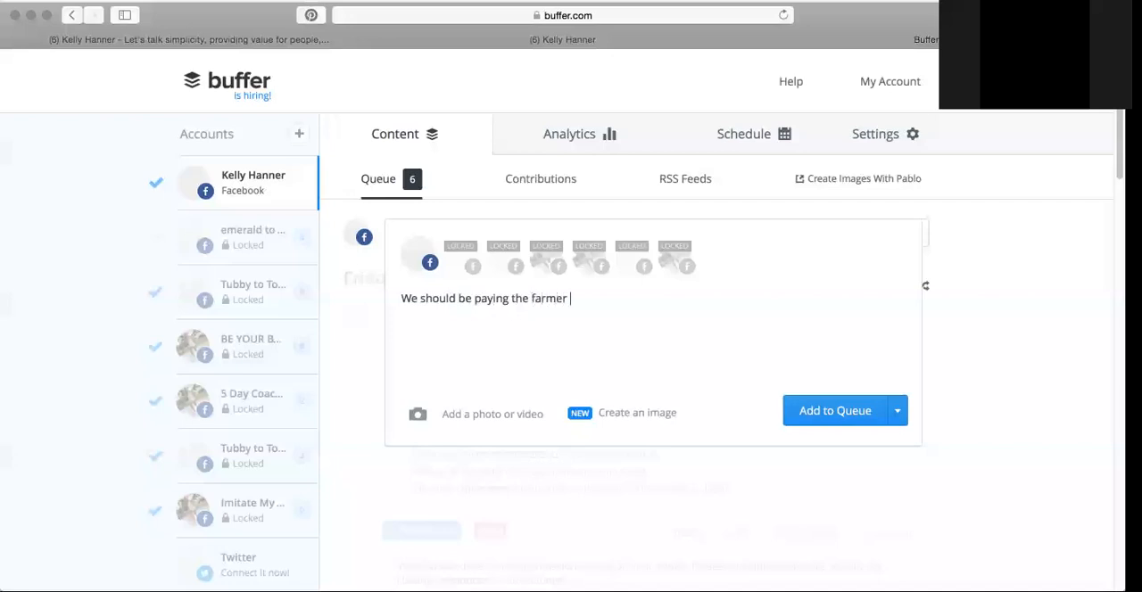
{"action": "type", "text": "instead of"}
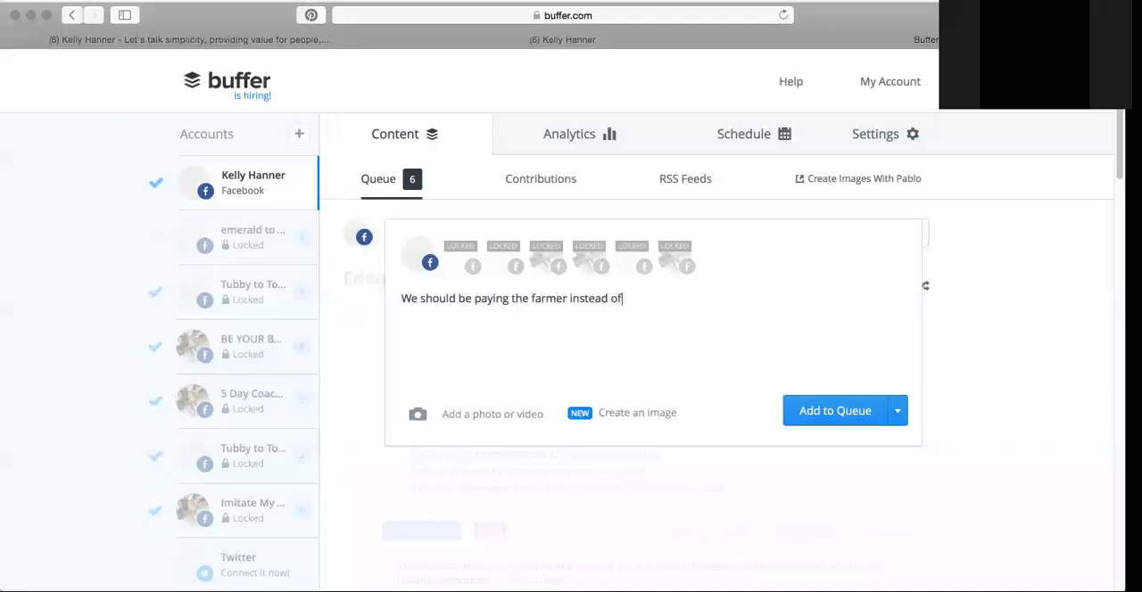
{"action": "type", "text": "the pharm"}
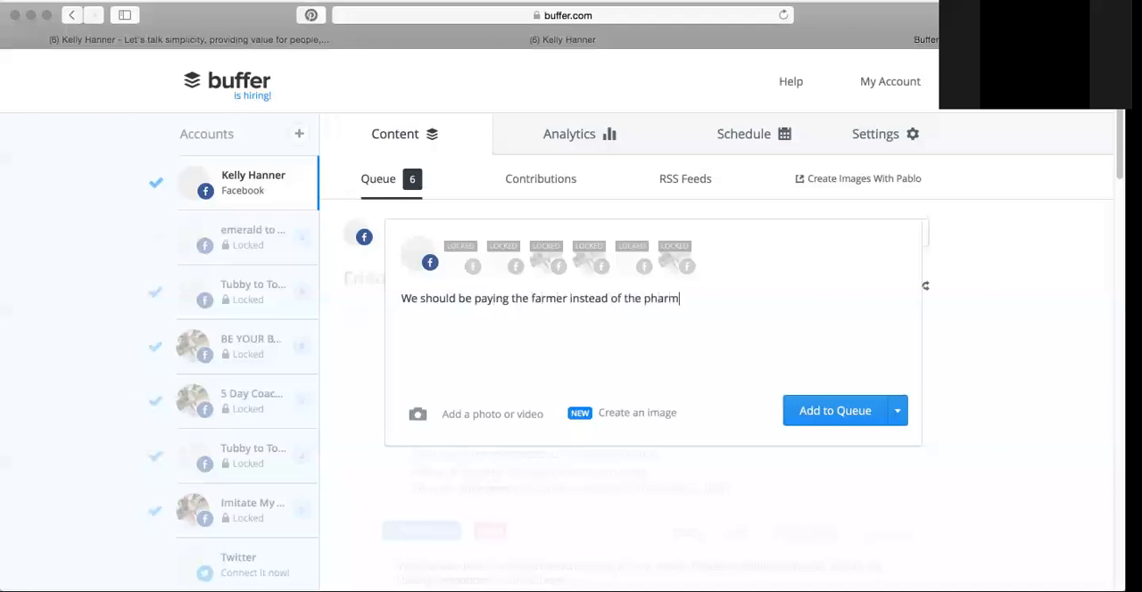
{"action": "type", "text": "acy,"}
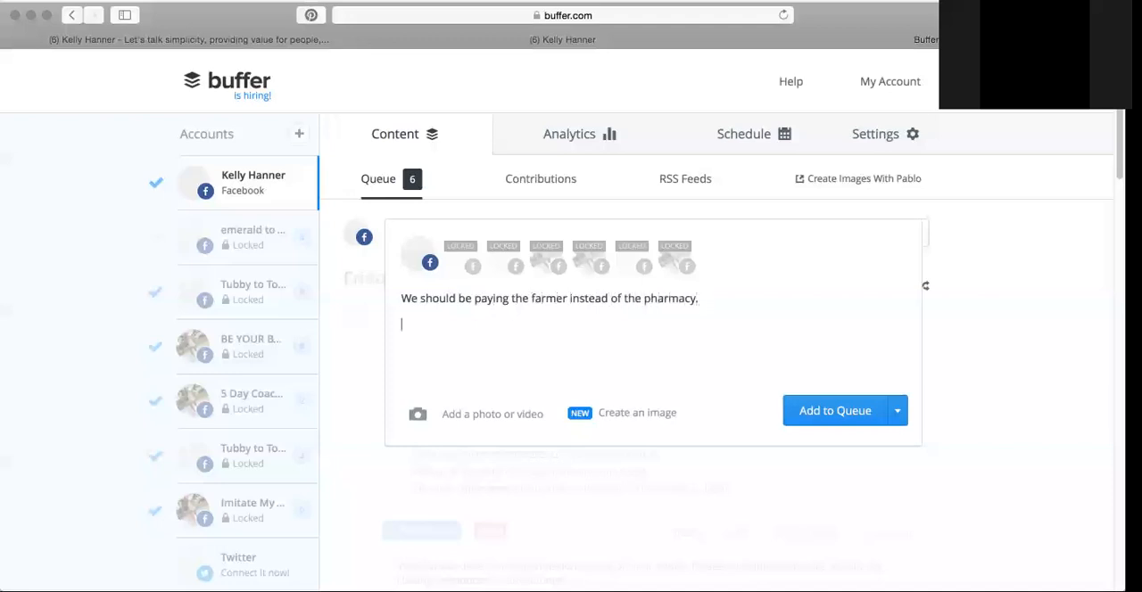
{"action": "type", "text": "#dro"}
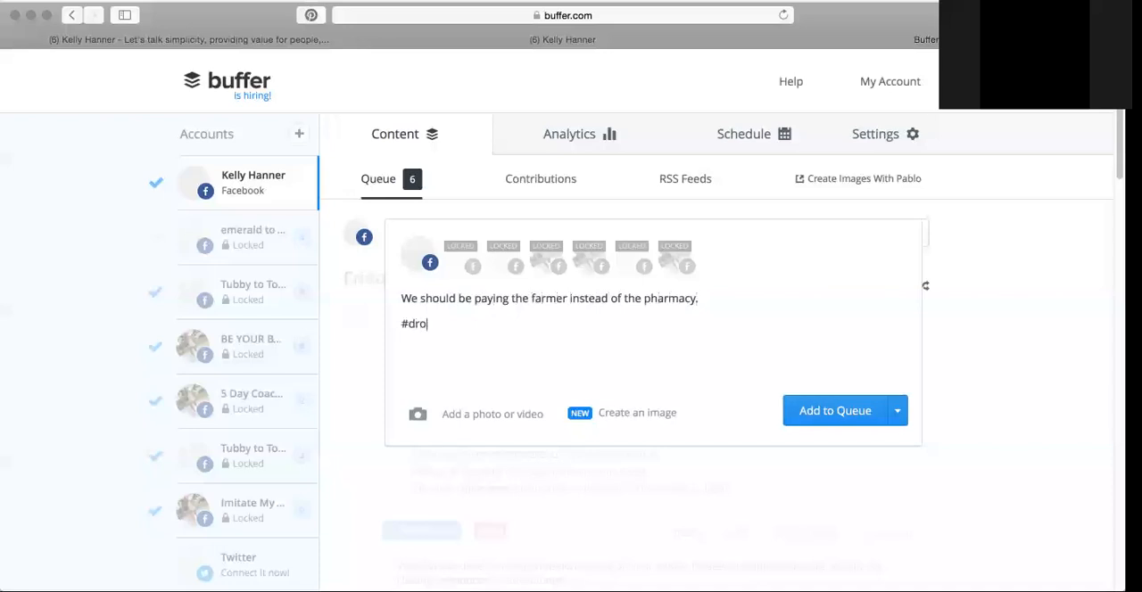
{"action": "type", "text": "psmic"}
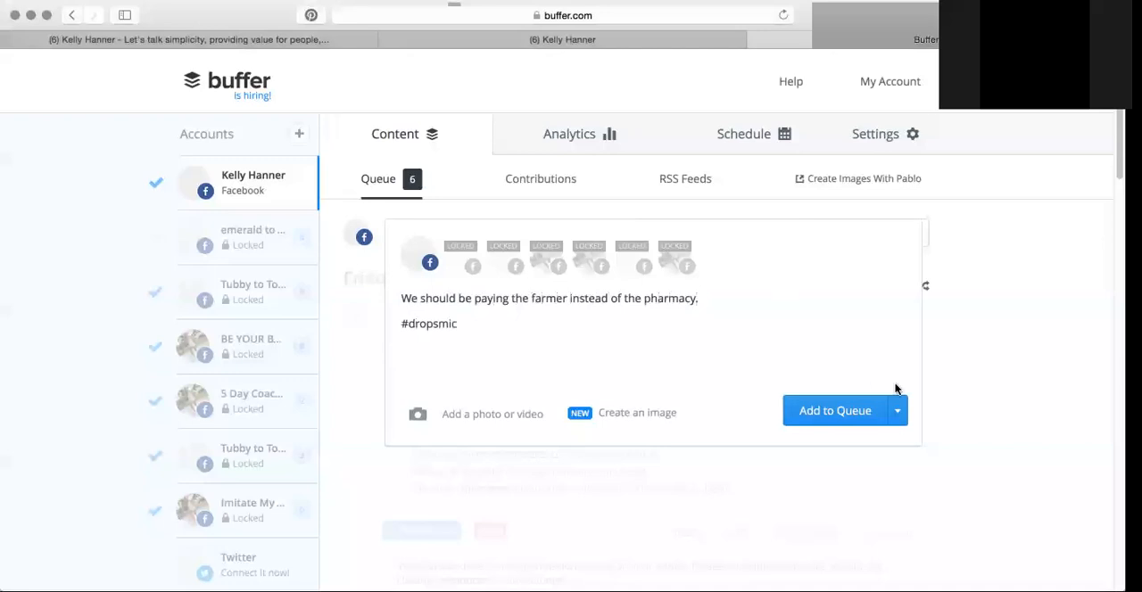
Schedule the farmer post via Schedule Post for 29 February at 8:00 AM.
{"action": "left_click", "coordinate": [898, 411]}
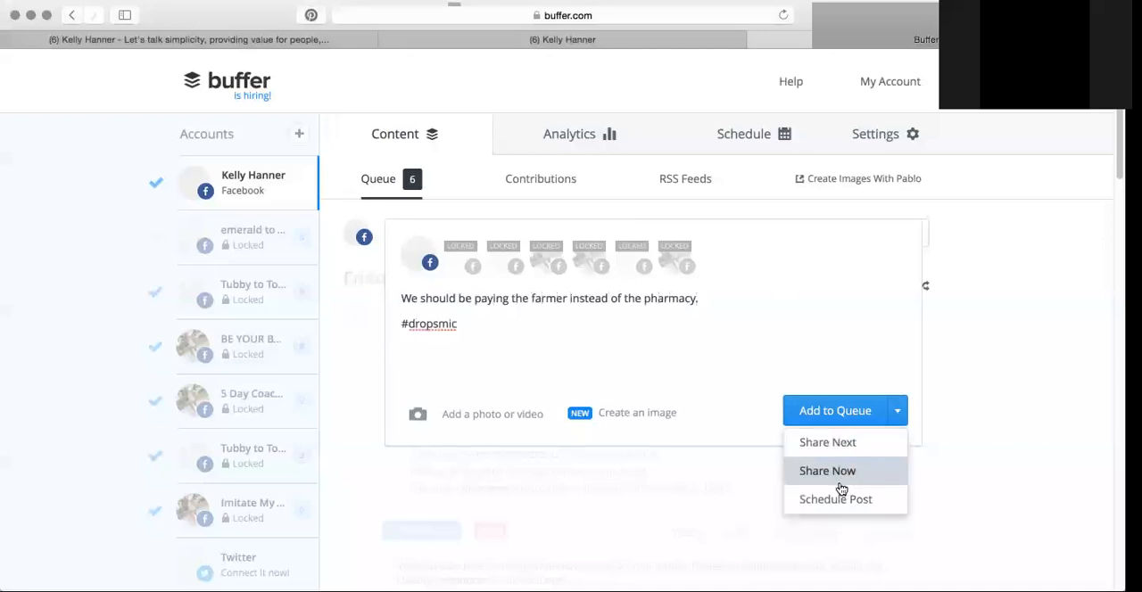
{"action": "left_click", "coordinate": [835, 499]}
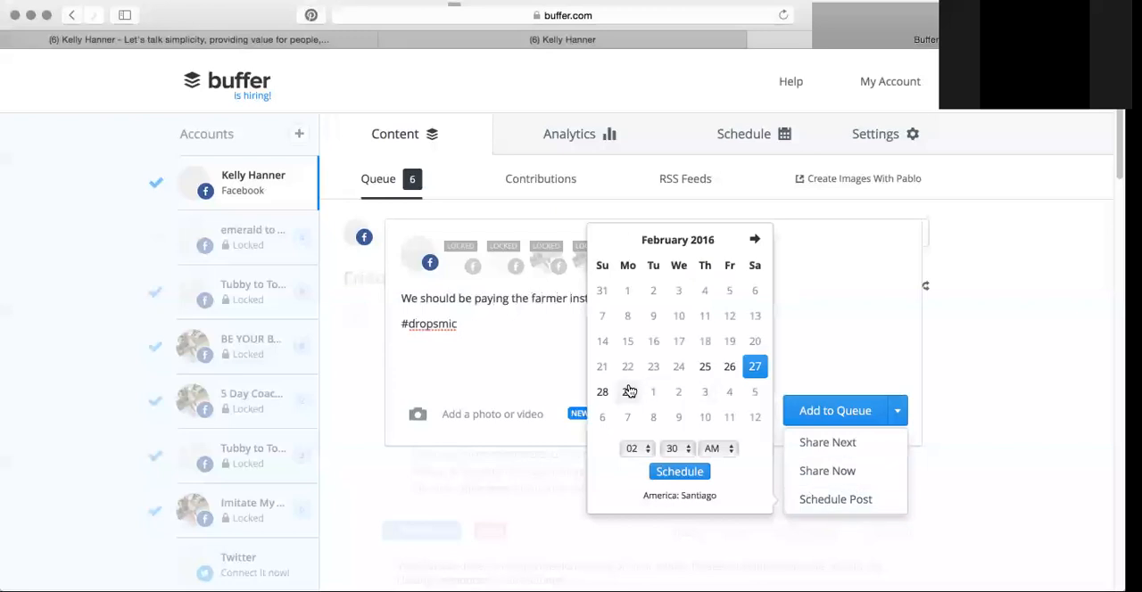
{"action": "mouse_move", "coordinate": [628, 396]}
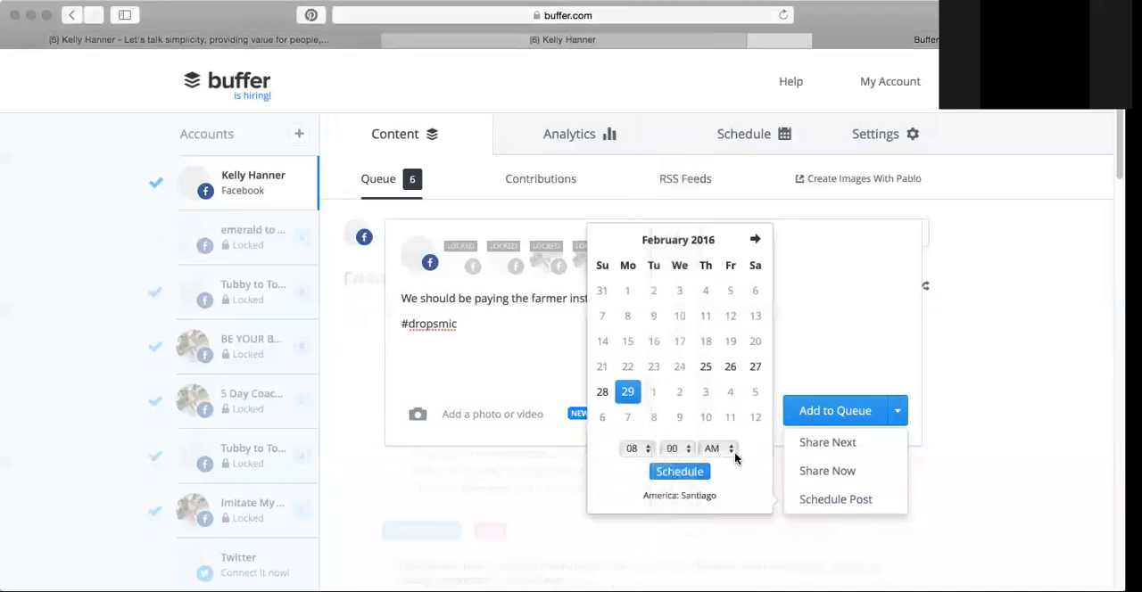
{"action": "left_click", "coordinate": [835, 411]}
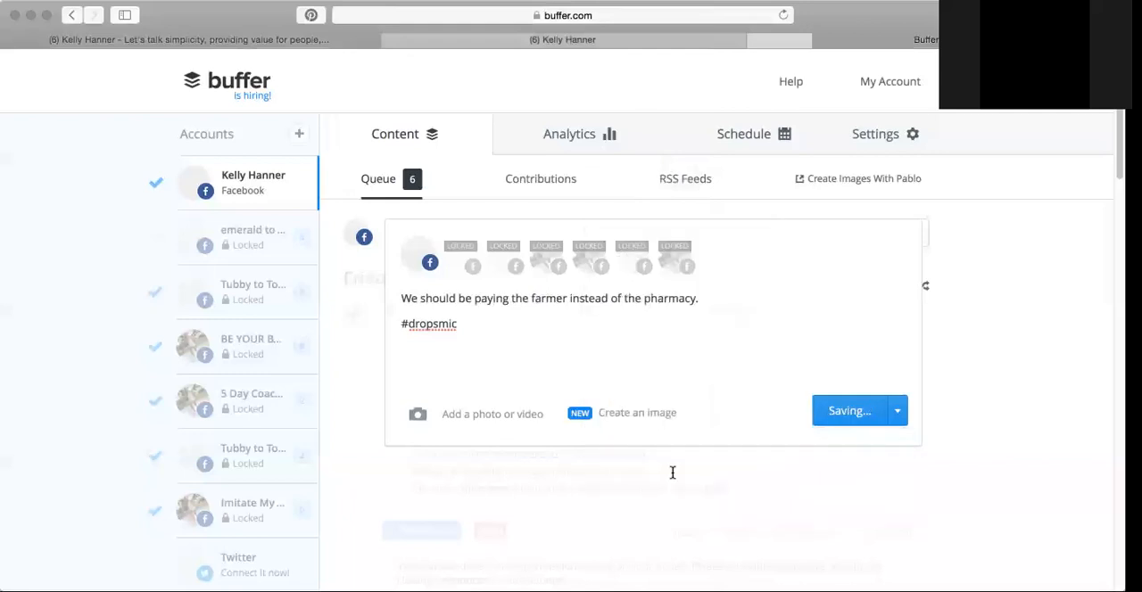
{"action": "left_click", "coordinate": [846, 410]}
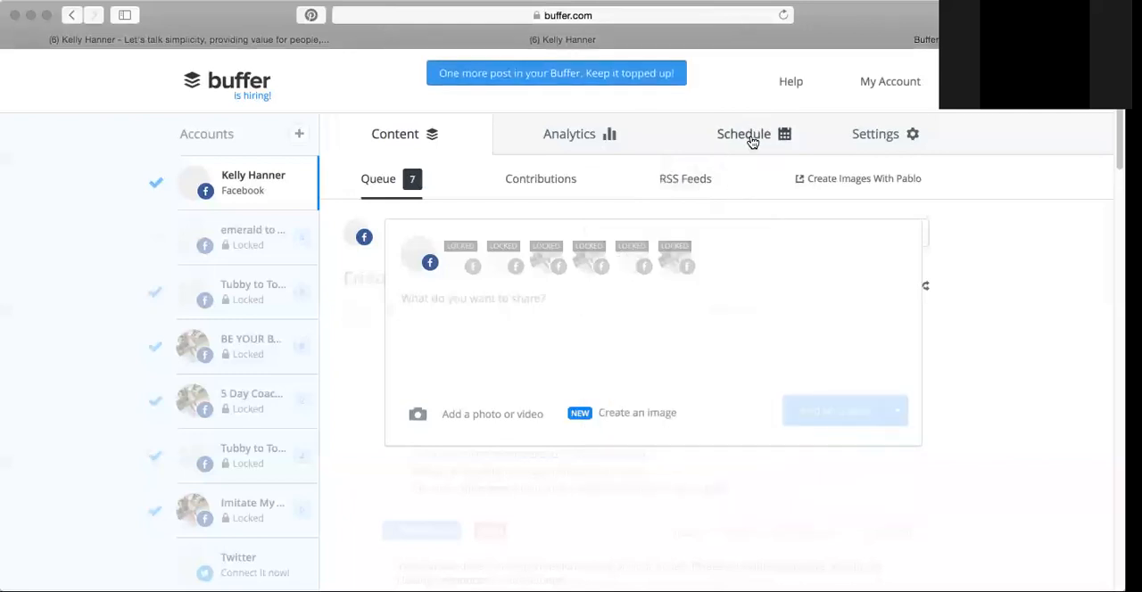
Review the profile's posting schedule, then return to the Content queue and reach its bottom.
{"action": "left_click", "coordinate": [742, 134]}
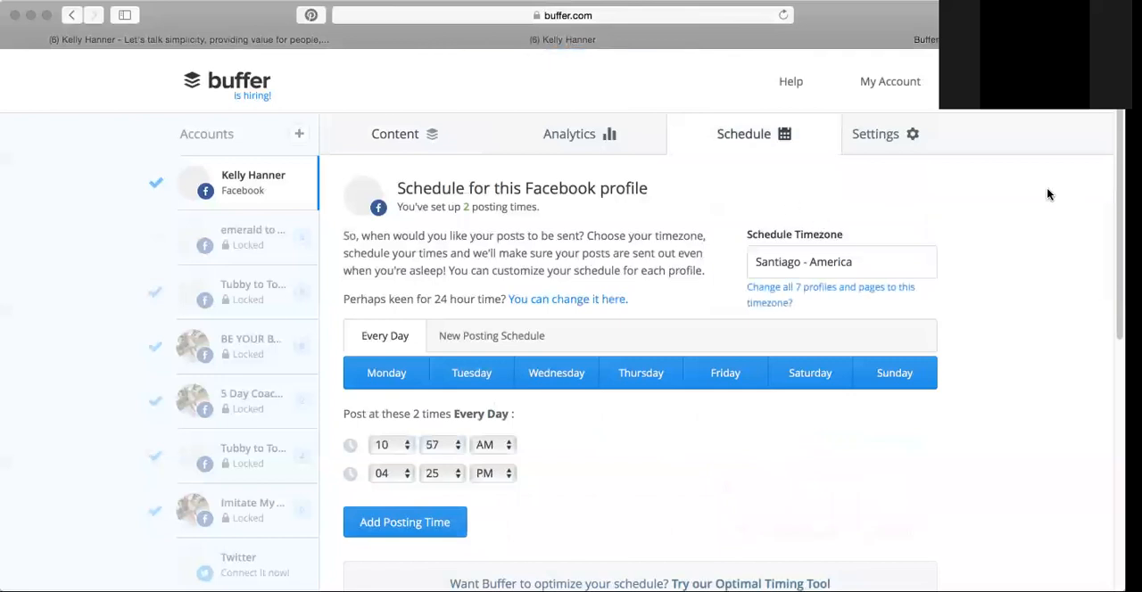
{"action": "scroll", "scroll_direction": "down", "scroll_amount": 3}
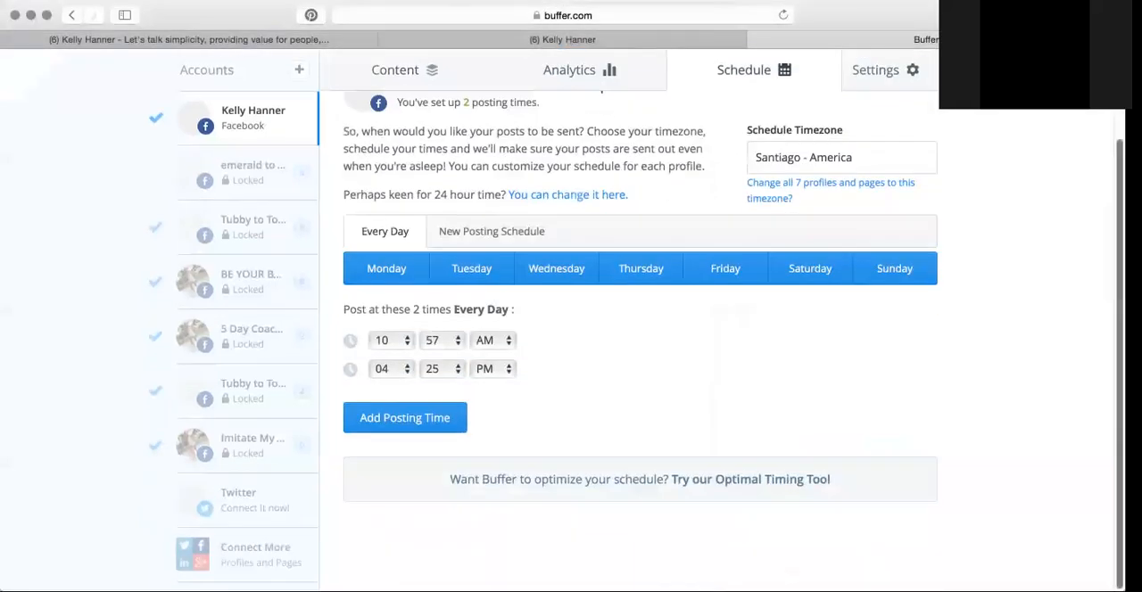
{"action": "left_click", "coordinate": [394, 69]}
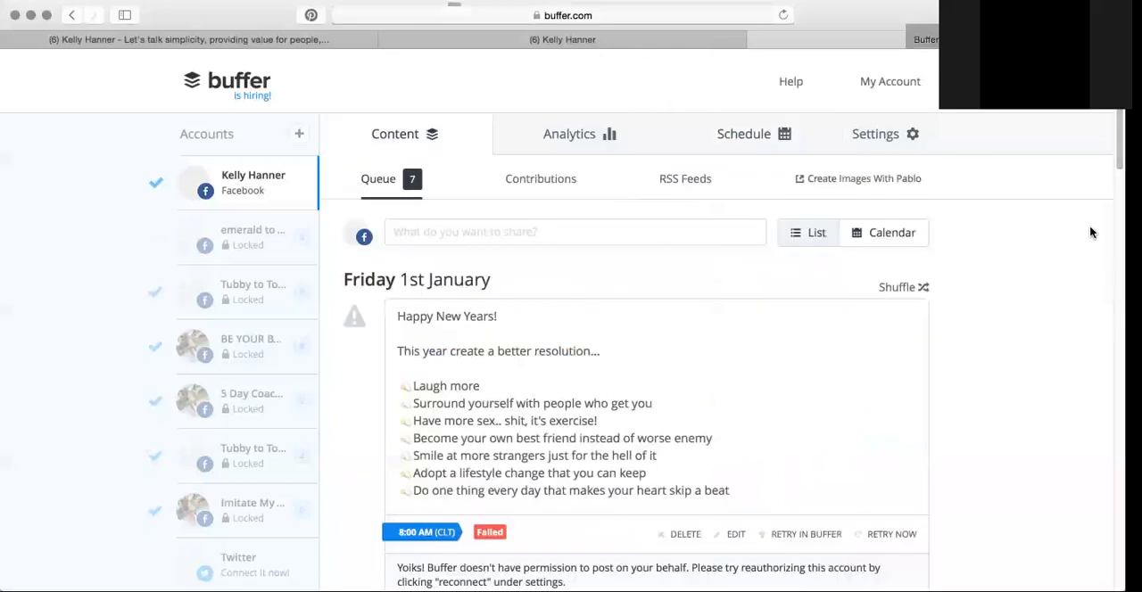
{"action": "scroll", "scroll_direction": "down", "scroll_amount": 3}
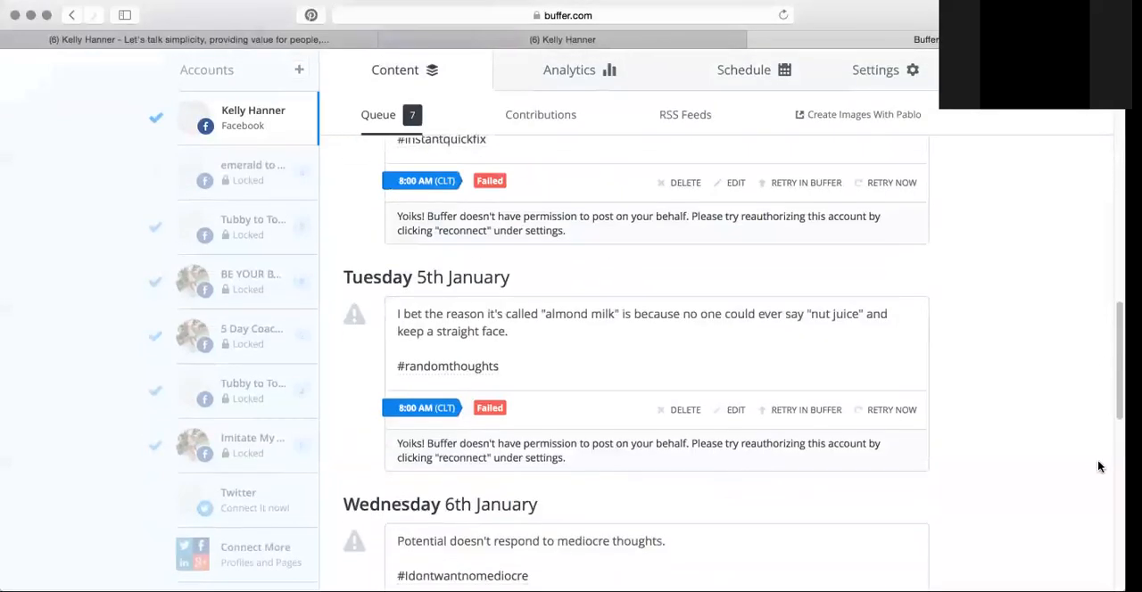
{"action": "scroll", "scroll_direction": "down", "scroll_amount": 3}
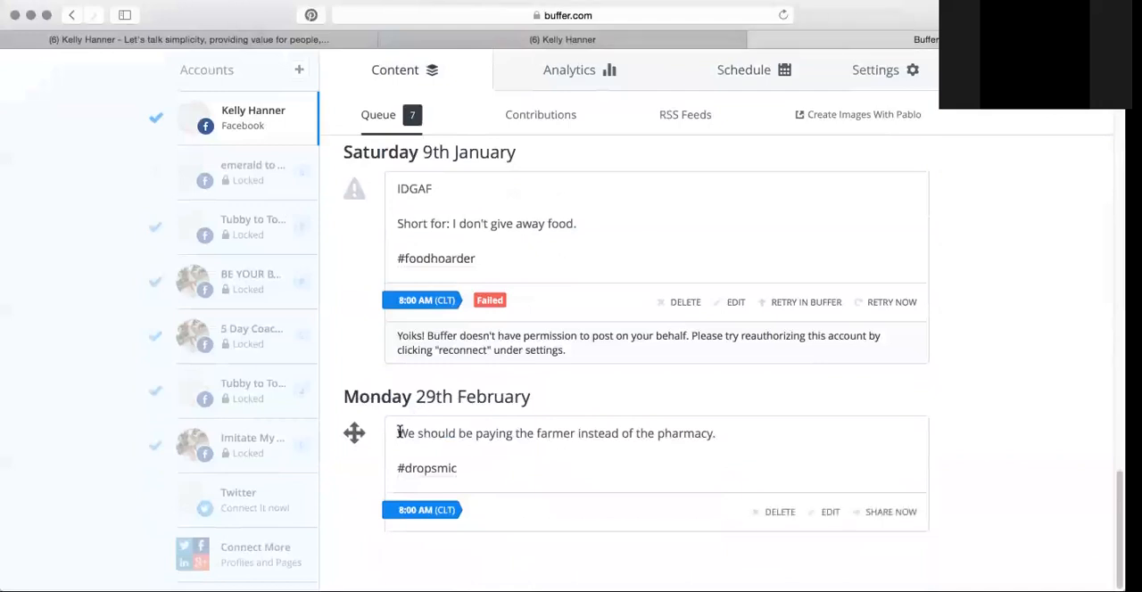
Highlight the Monday 29th February farmer post, open its edit view and close it unchanged.
{"action": "triple_click", "coordinate": [557, 433]}
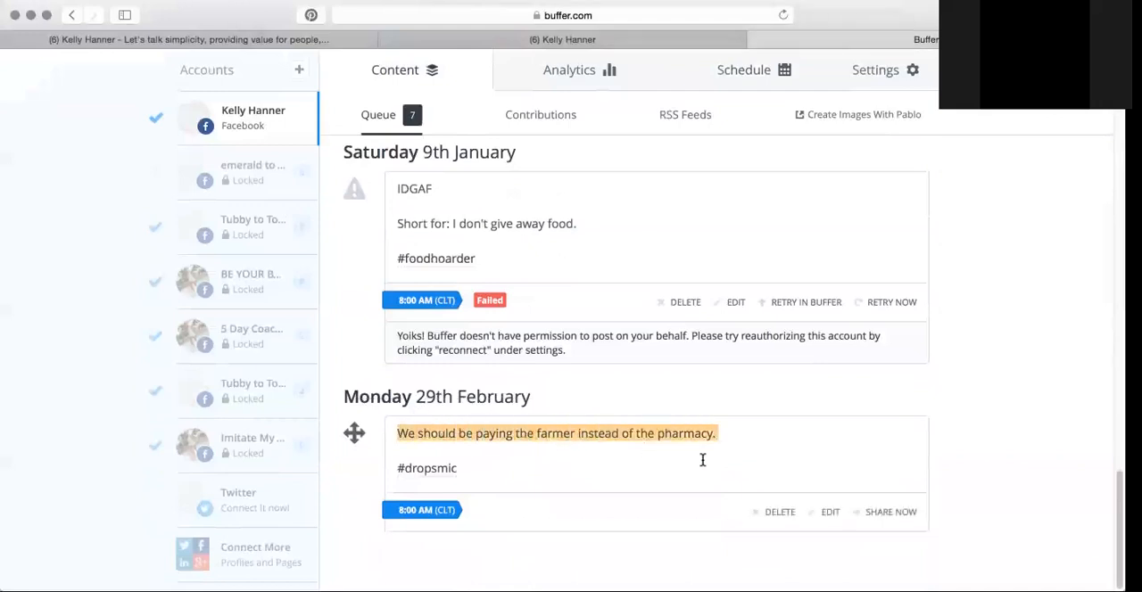
{"action": "left_click", "coordinate": [828, 511]}
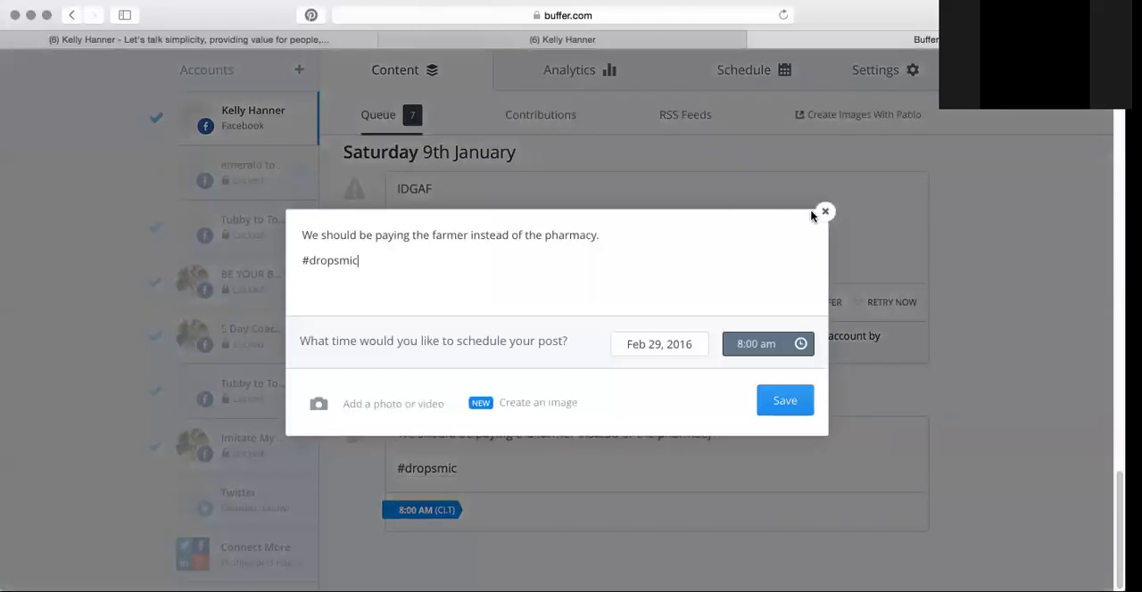
{"action": "left_click", "coordinate": [825, 213]}
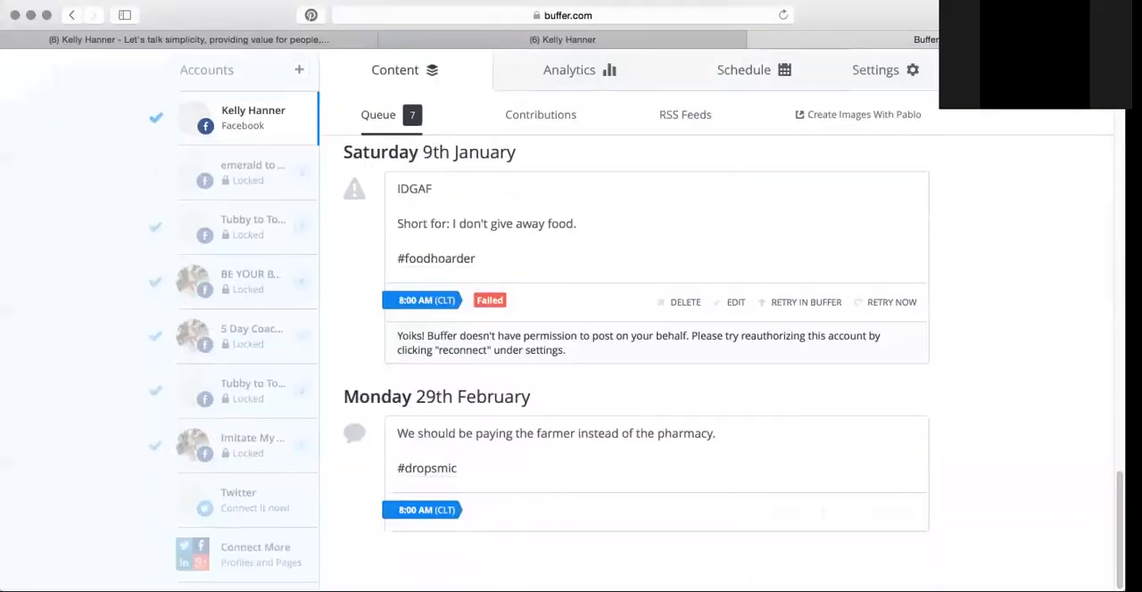